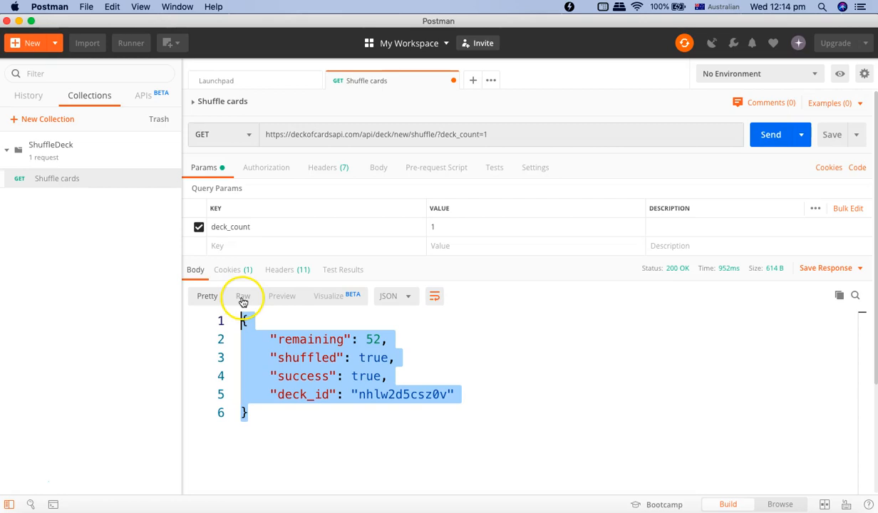
# Switch the shuffle response between raw and formatted views, trying XML, then auto-detect
pyautogui.click(242, 296)
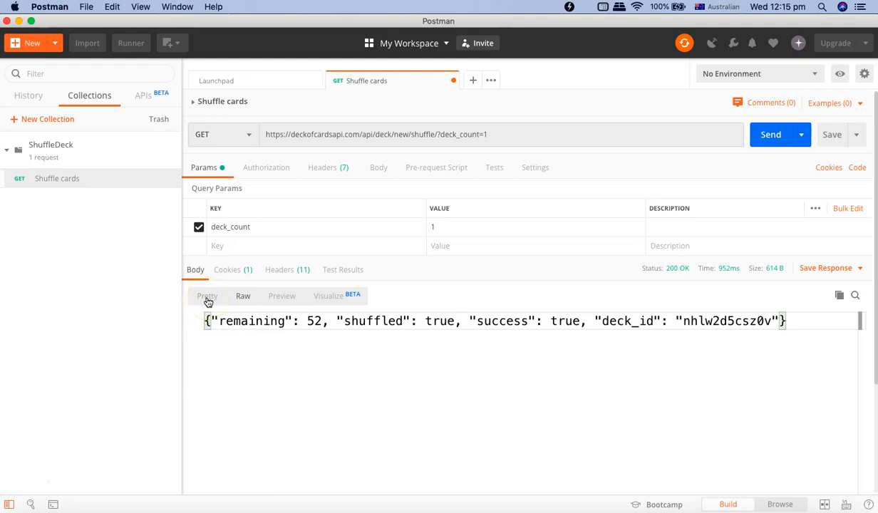
pyautogui.click(206, 295)
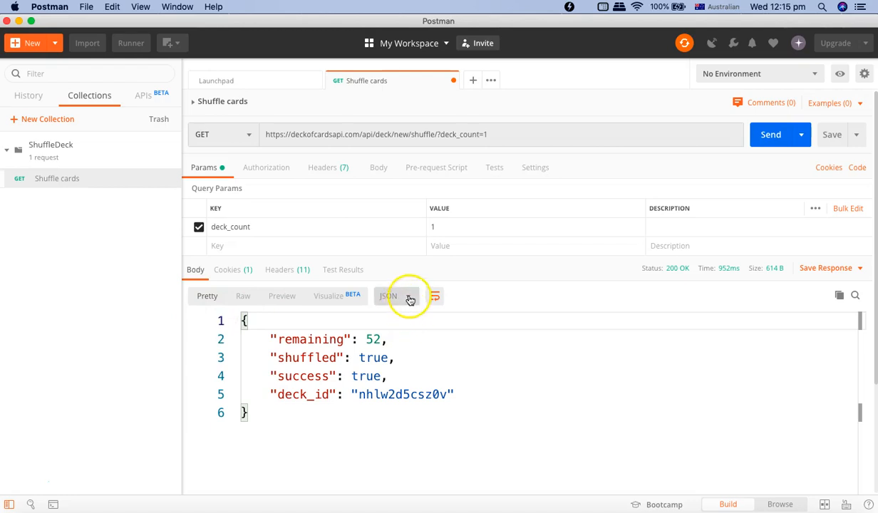
pyautogui.click(408, 296)
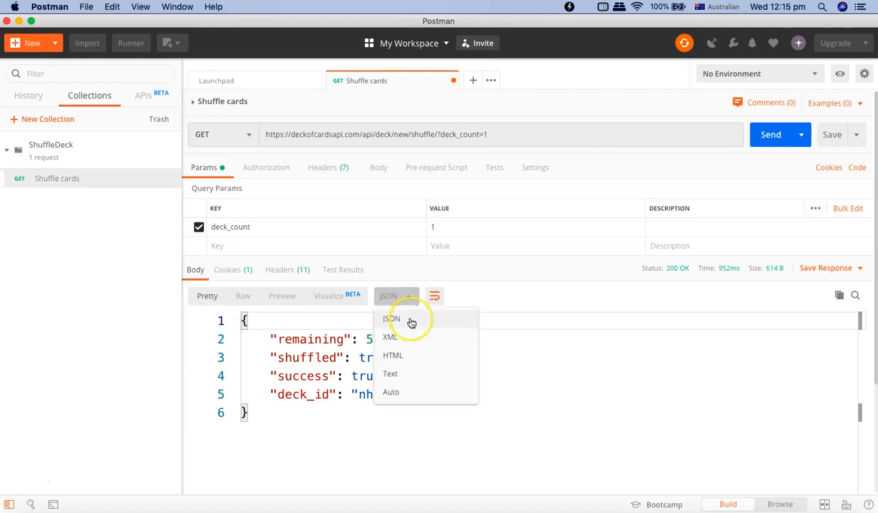
pyautogui.moveTo(405, 337)
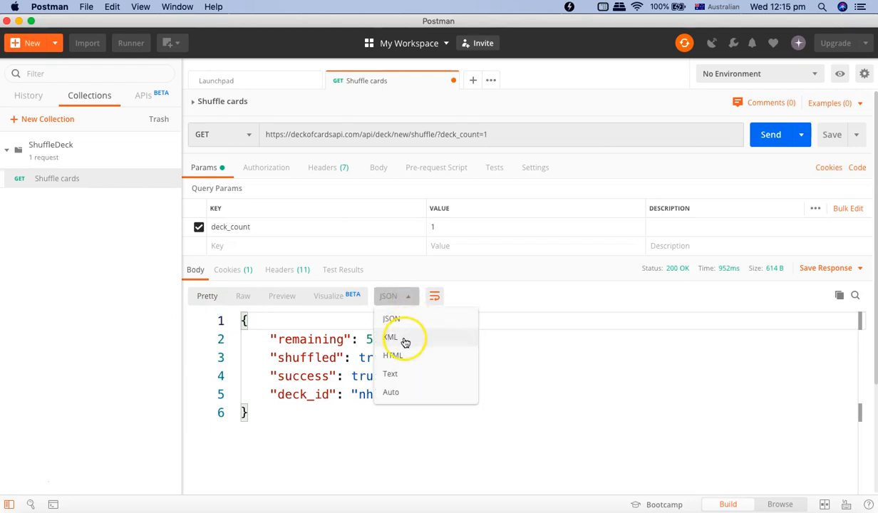
pyautogui.click(392, 336)
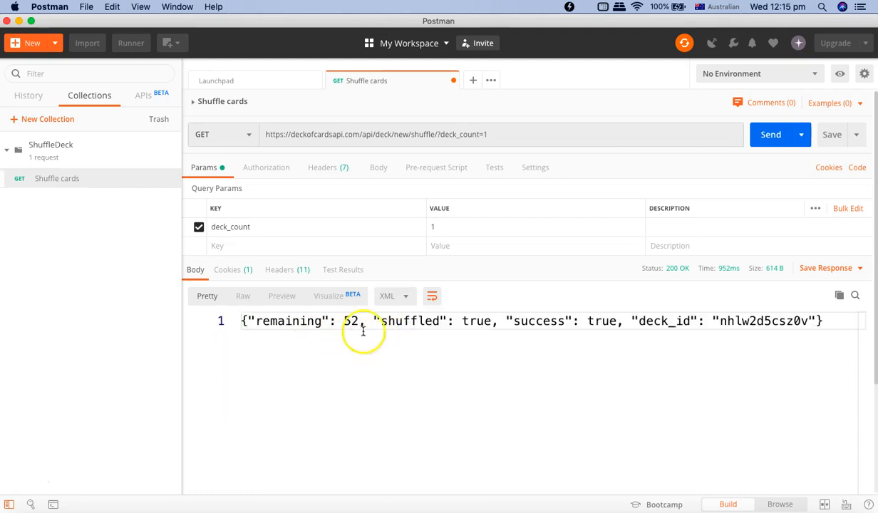
pyautogui.moveTo(404, 298)
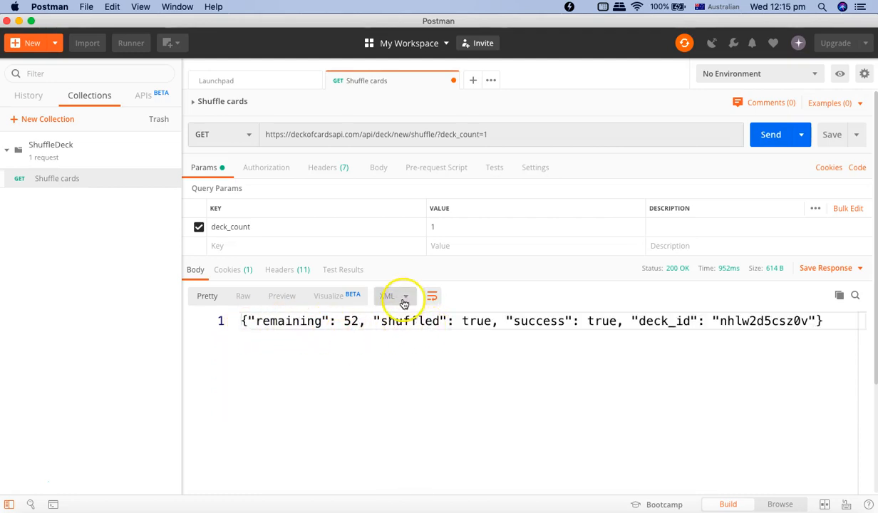
pyautogui.click(404, 297)
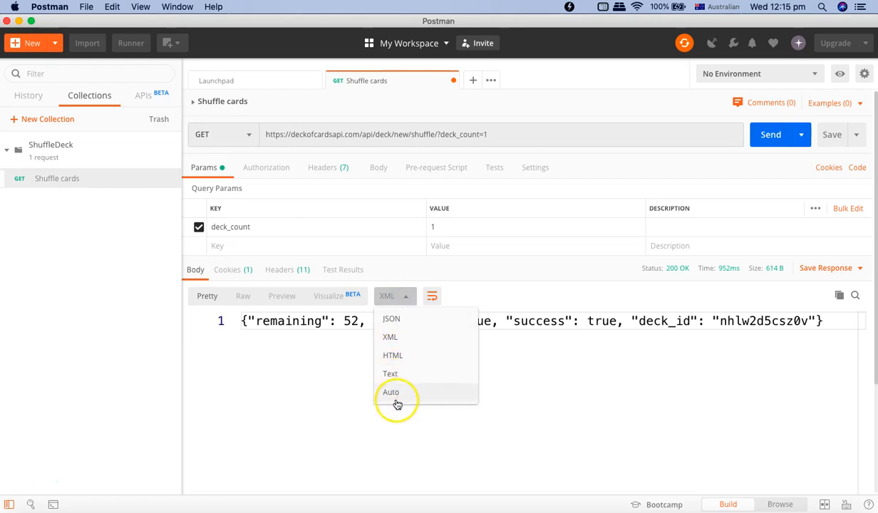
pyautogui.click(391, 318)
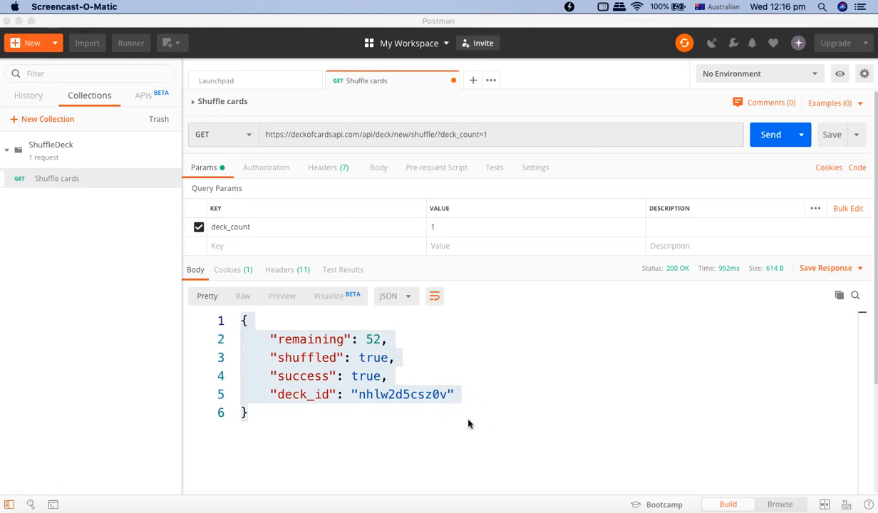
pyautogui.moveTo(268, 422)
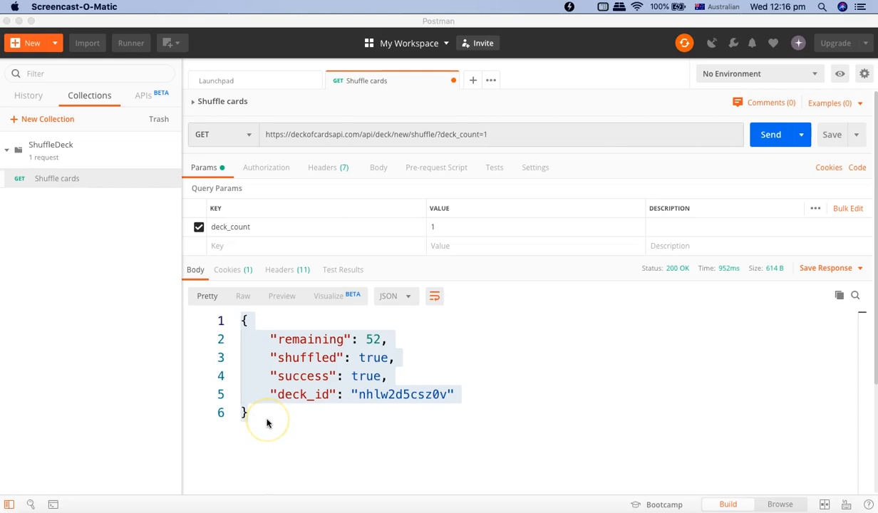
pyautogui.moveTo(221, 300)
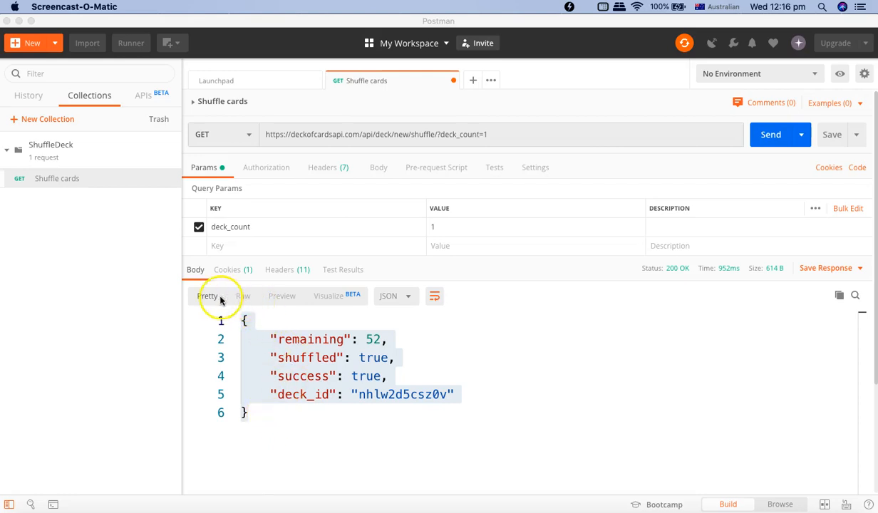
# Preview the shuffle response as raw text, then rendered, and start a blank request
pyautogui.click(243, 296)
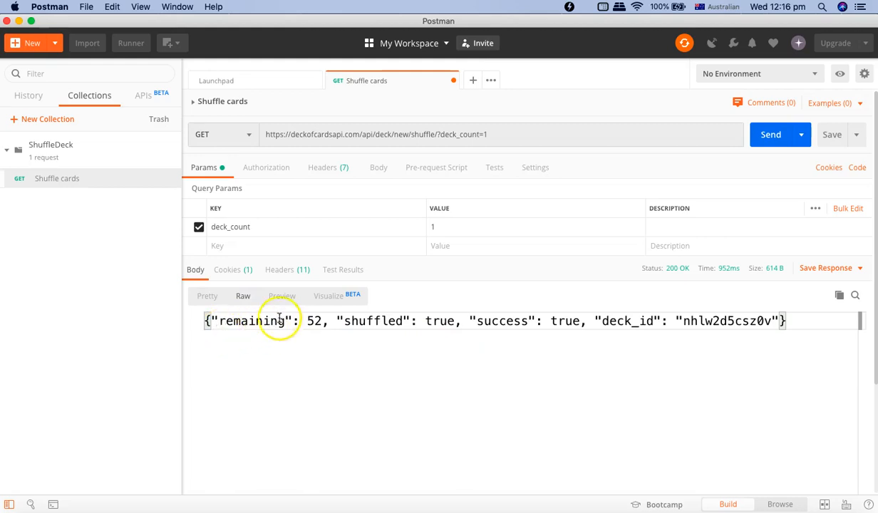
pyautogui.click(282, 296)
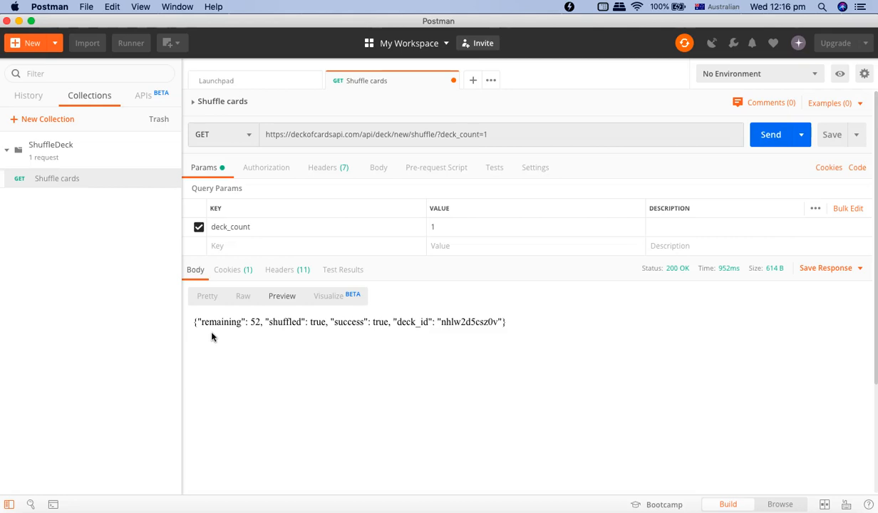
pyautogui.moveTo(510, 318)
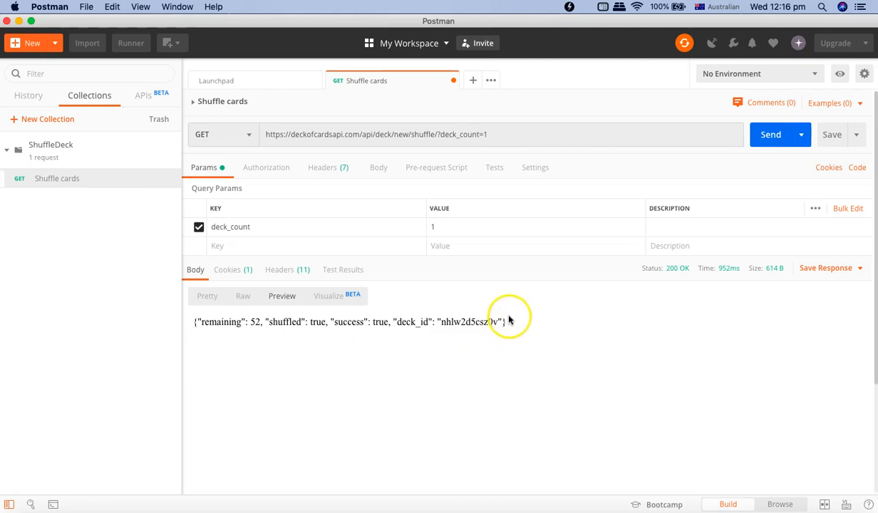
pyautogui.click(609, 80)
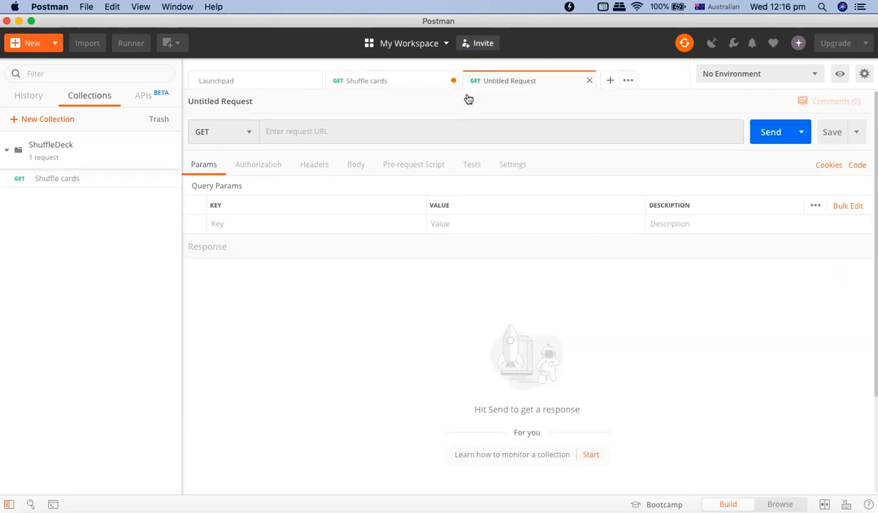
pyautogui.click(279, 131)
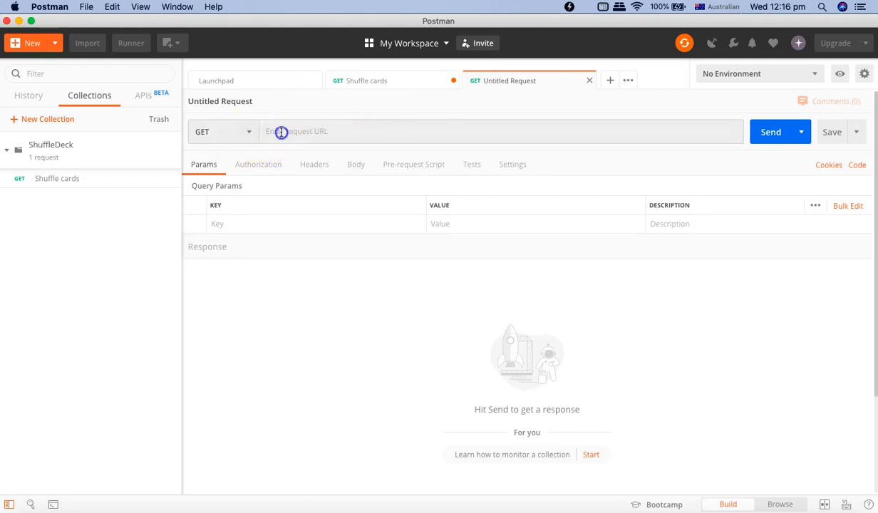
pyautogui.write('www.gg')
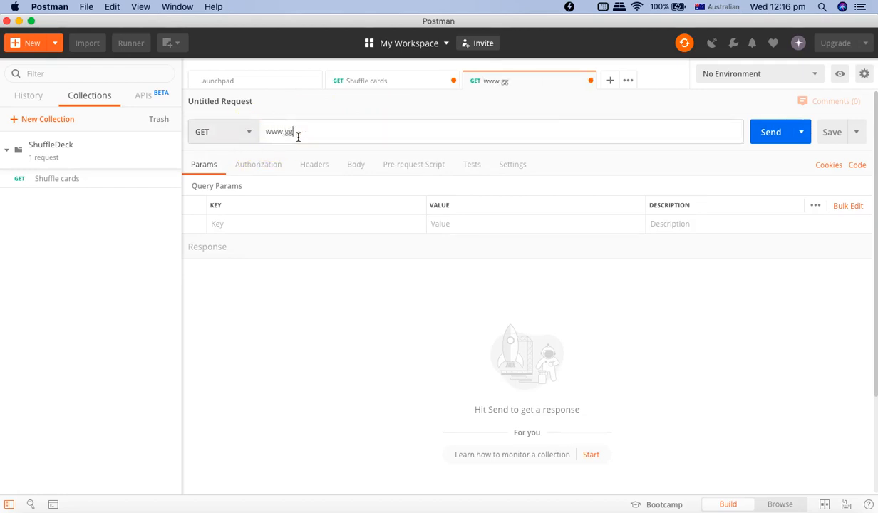
pyautogui.write('www.google.co')
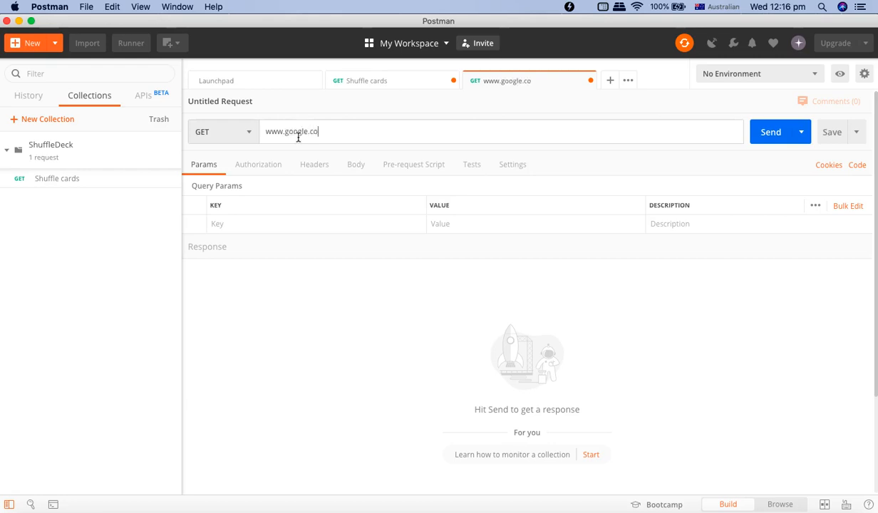
pyautogui.write('m')
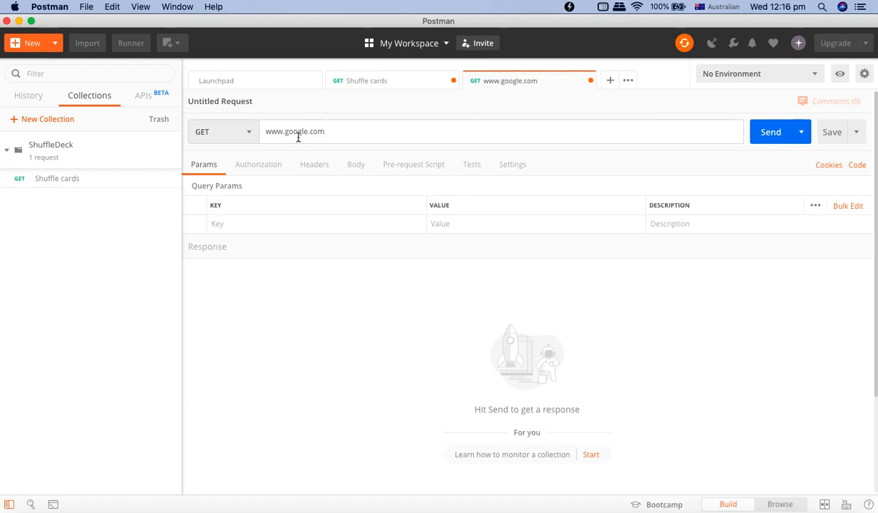
pyautogui.click(771, 132)
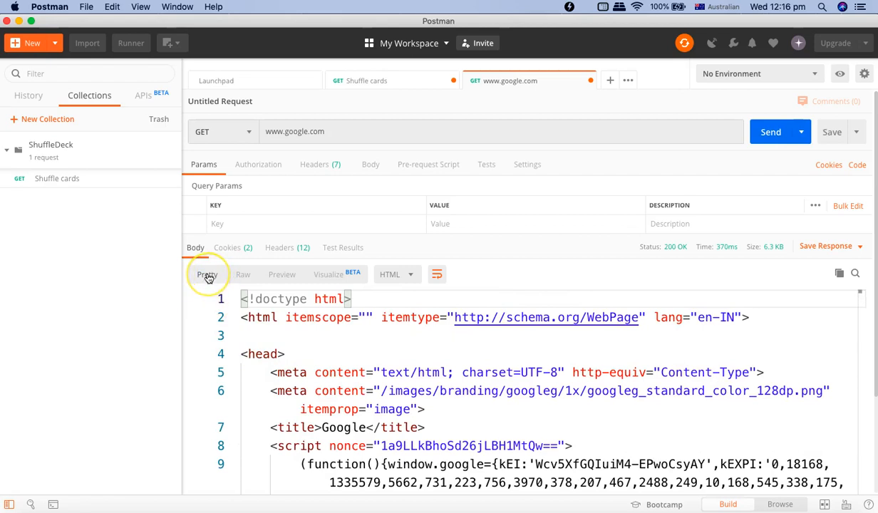
pyautogui.moveTo(394, 280)
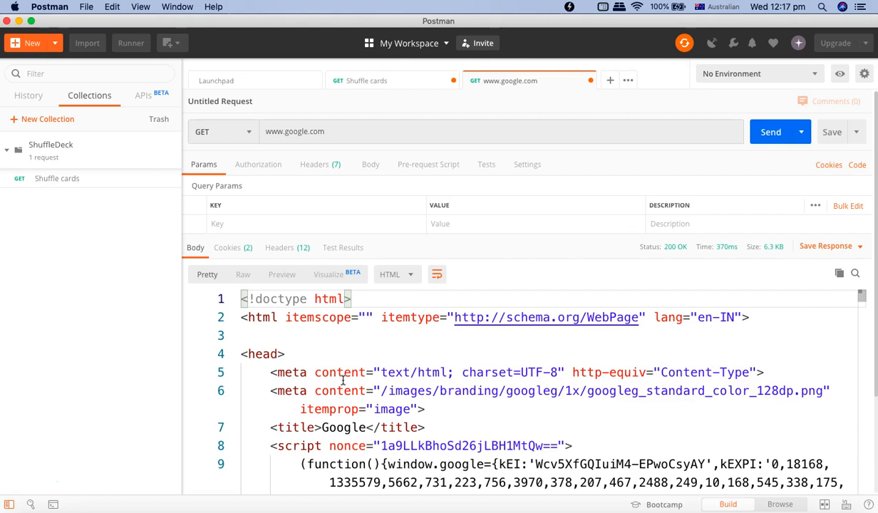
pyautogui.click(243, 274)
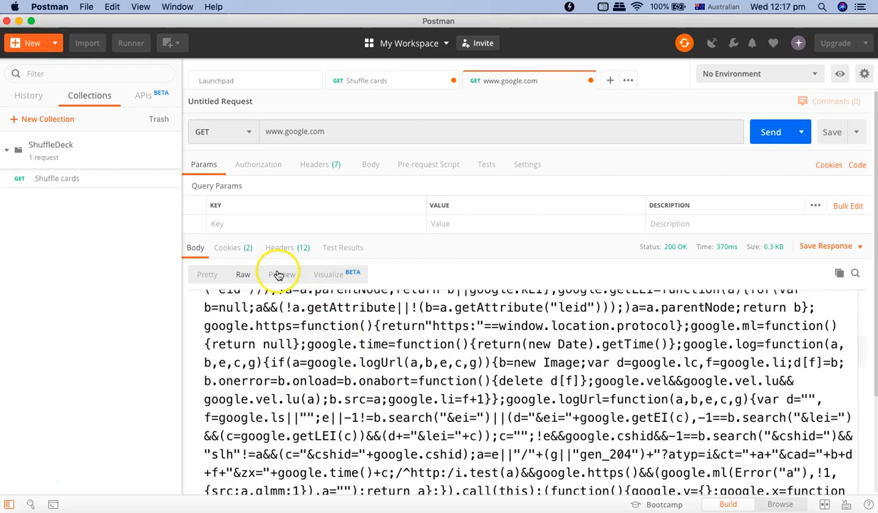
pyautogui.click(281, 274)
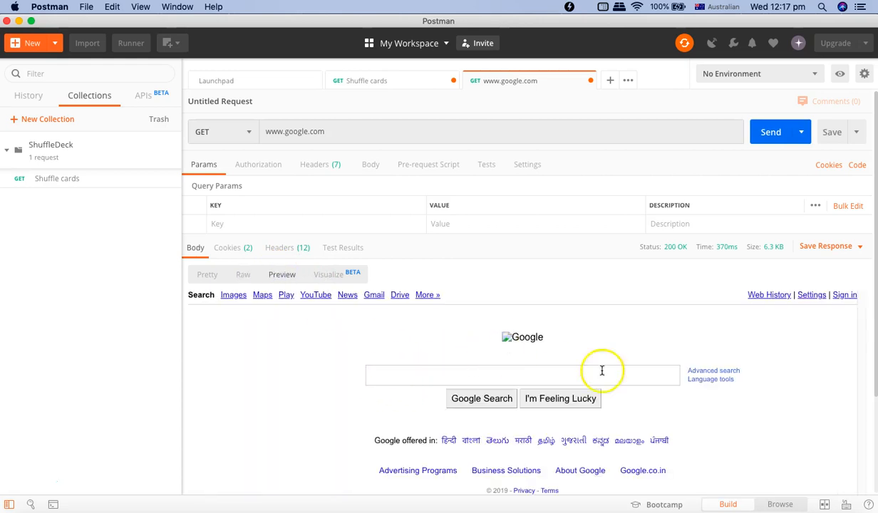
pyautogui.moveTo(399, 378)
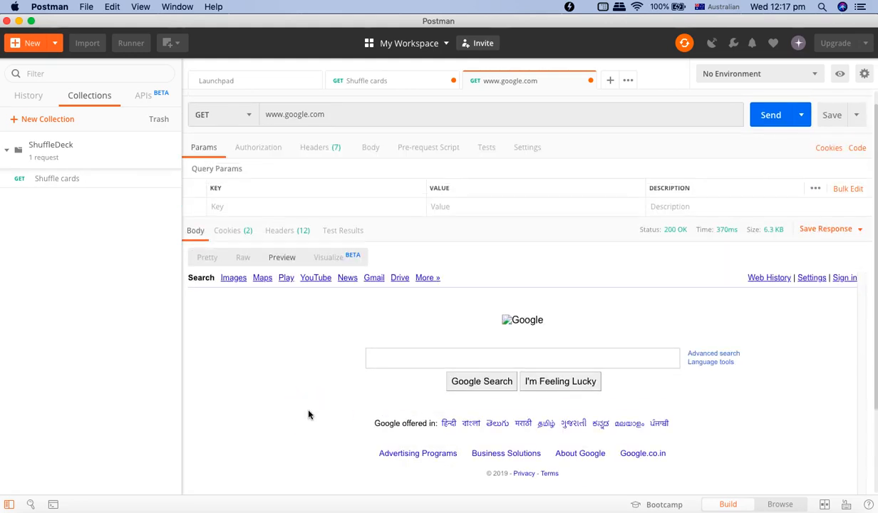
# Switch the google.com response to Visualize mode, which reports it can't visualize
pyautogui.click(328, 258)
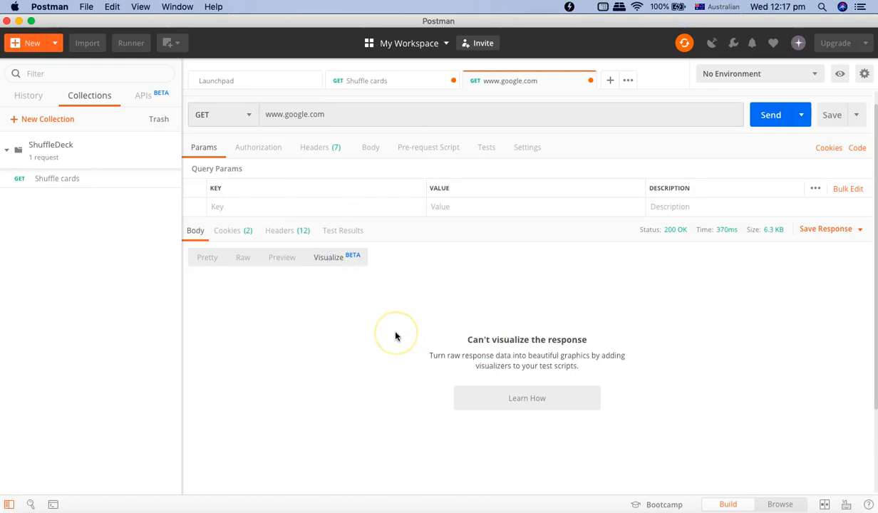
pyautogui.moveTo(588, 367)
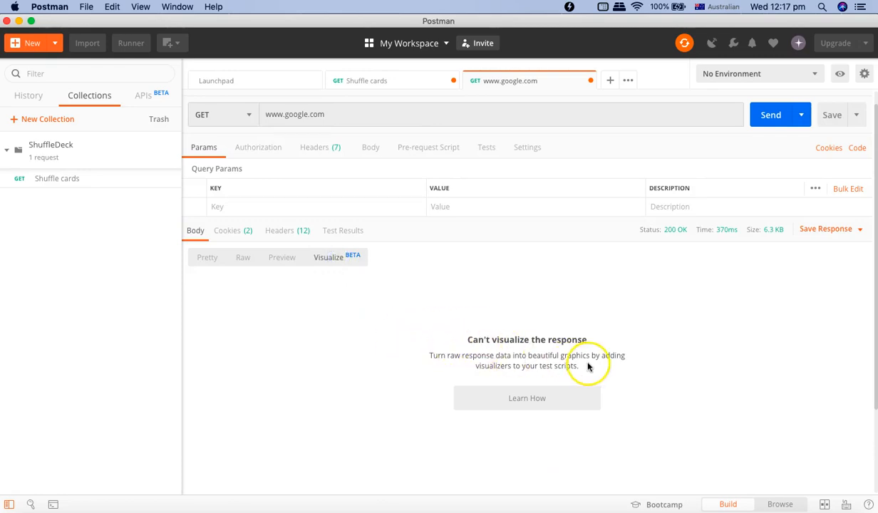
pyautogui.moveTo(470, 351)
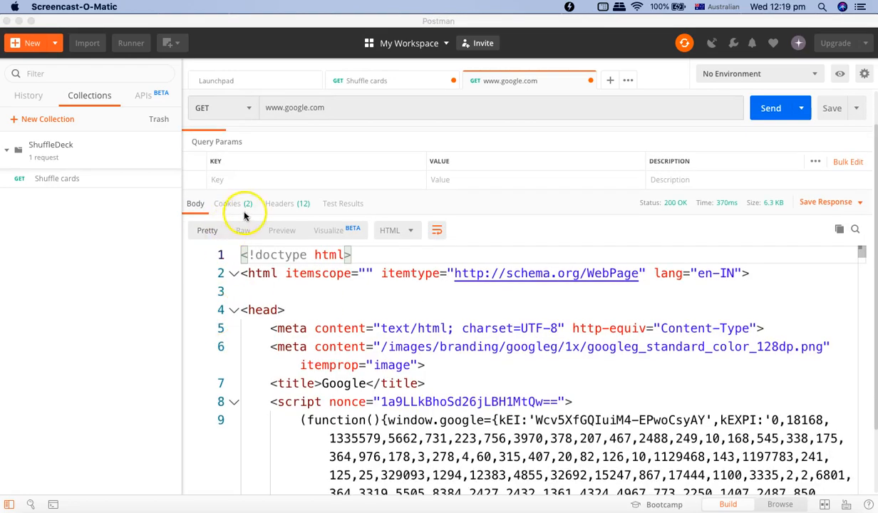
# Review the google.com response cookies, headers and empty test results, then switch to Chrome
pyautogui.click(226, 203)
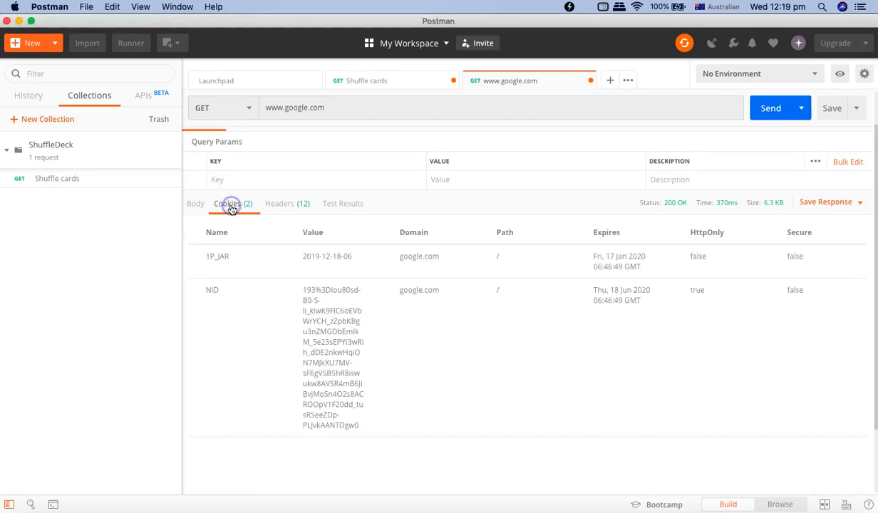
pyautogui.moveTo(290, 207)
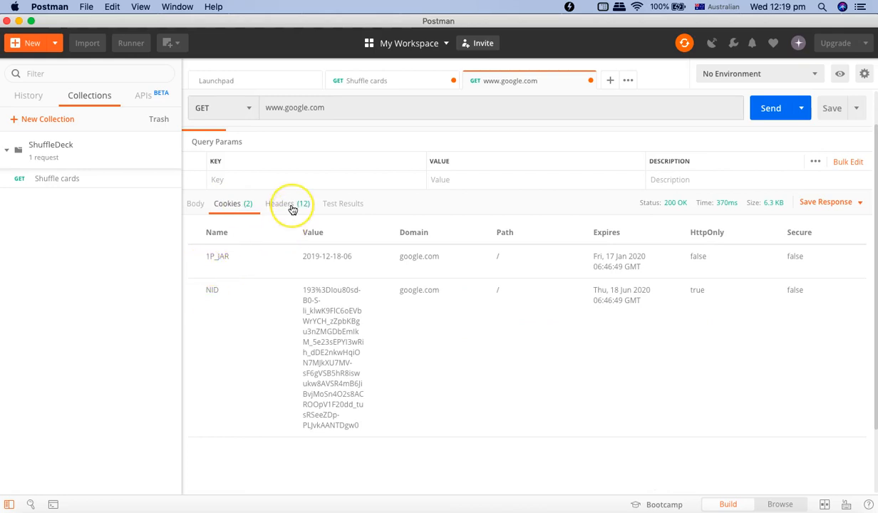
pyautogui.click(289, 204)
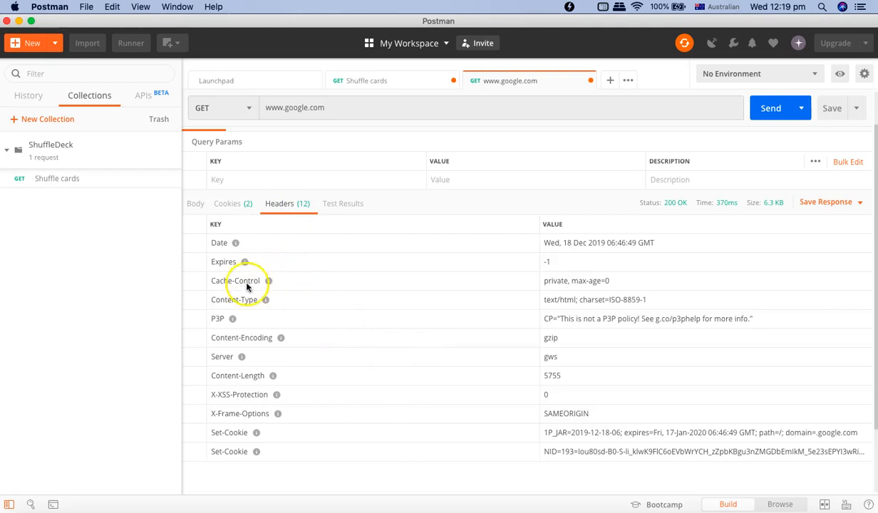
pyautogui.moveTo(364, 392)
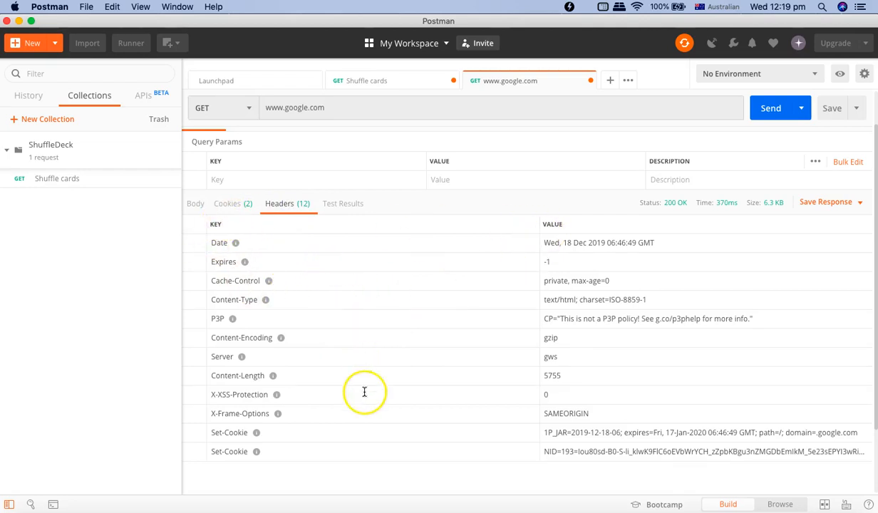
pyautogui.moveTo(355, 213)
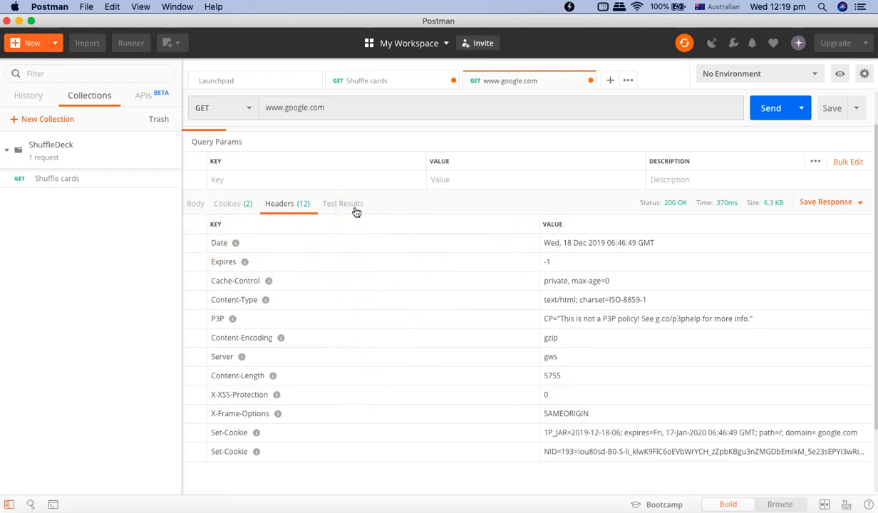
pyautogui.click(342, 203)
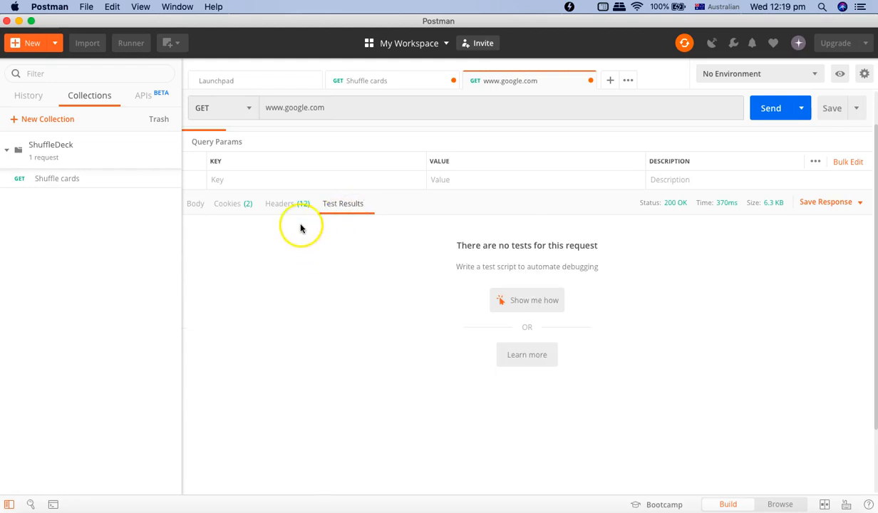
pyautogui.moveTo(335, 231)
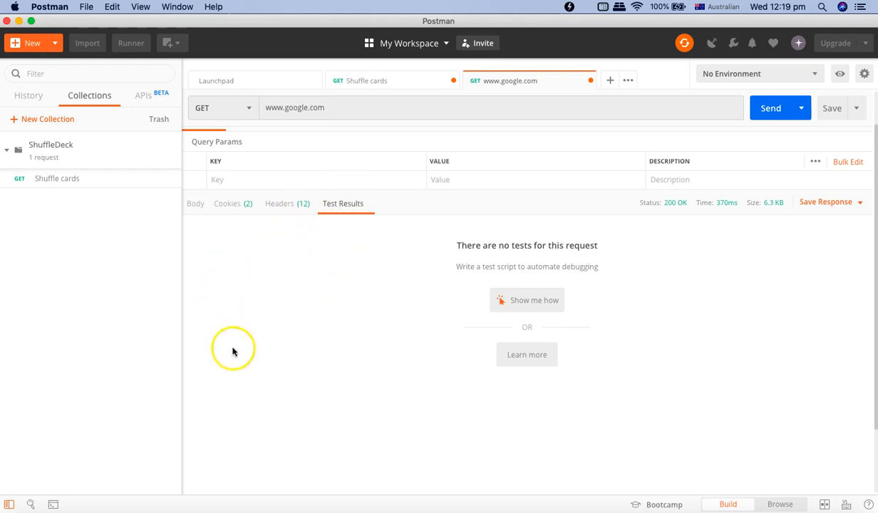
pyautogui.moveTo(249, 355)
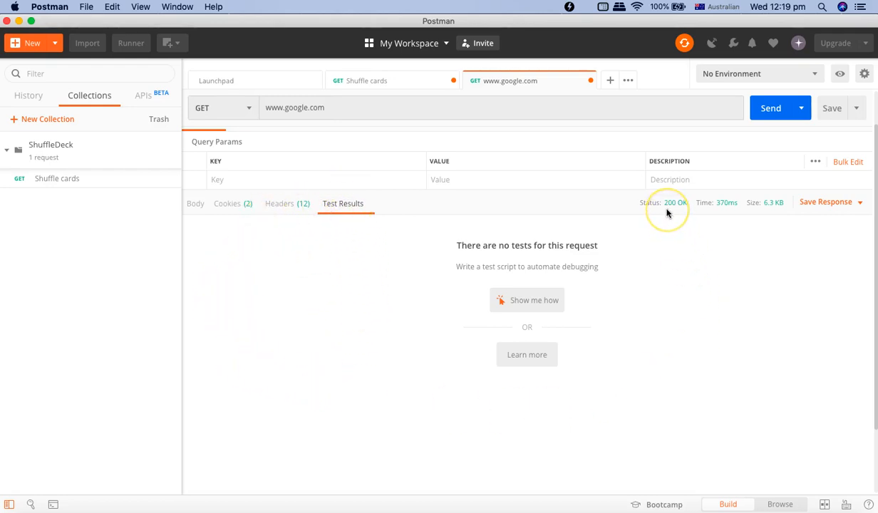
pyautogui.moveTo(675, 206)
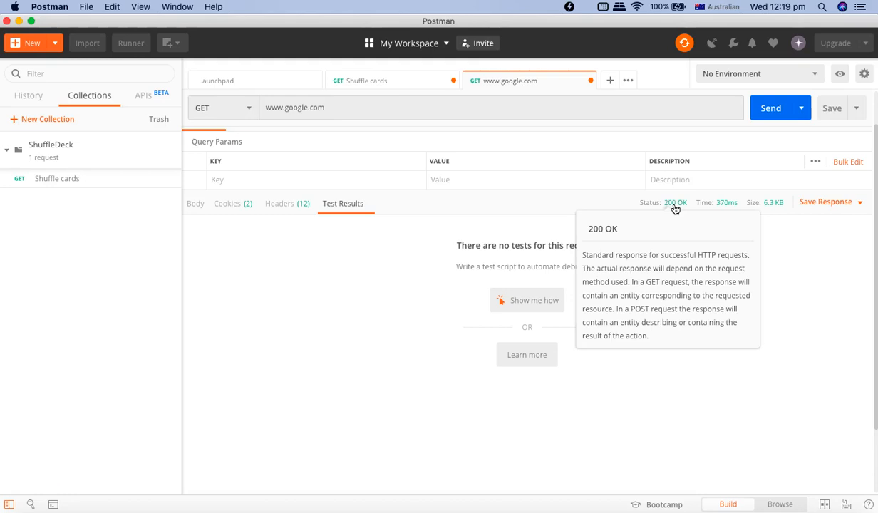
pyautogui.press('Cmd+Tab')
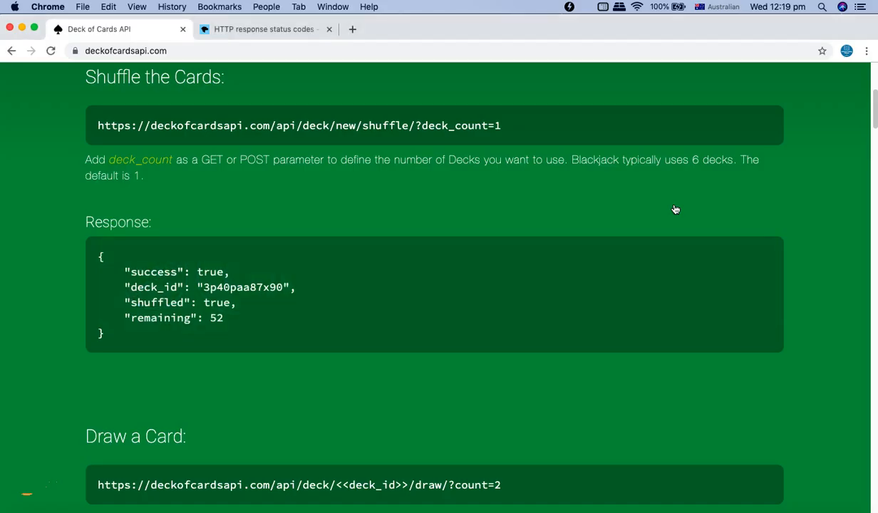
# Open MDN's HTTP response status codes page and scroll down to Successful responses
pyautogui.click(265, 29)
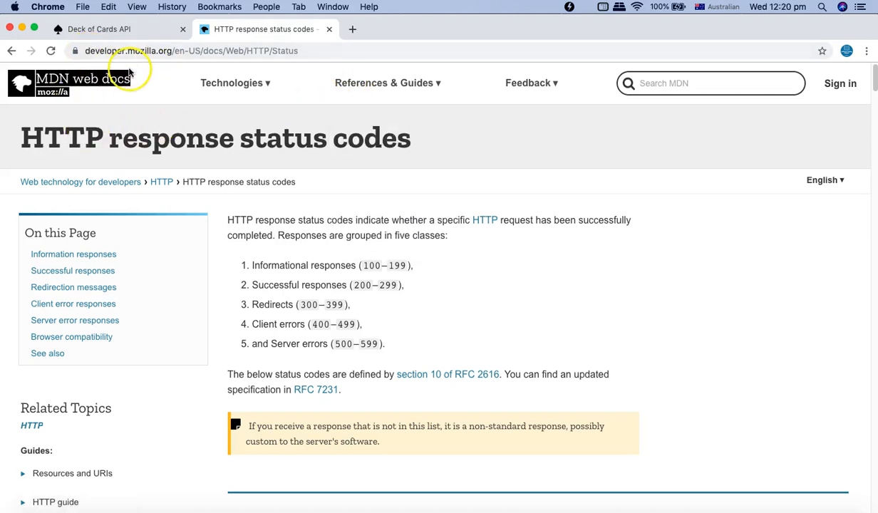
pyautogui.moveTo(461, 262)
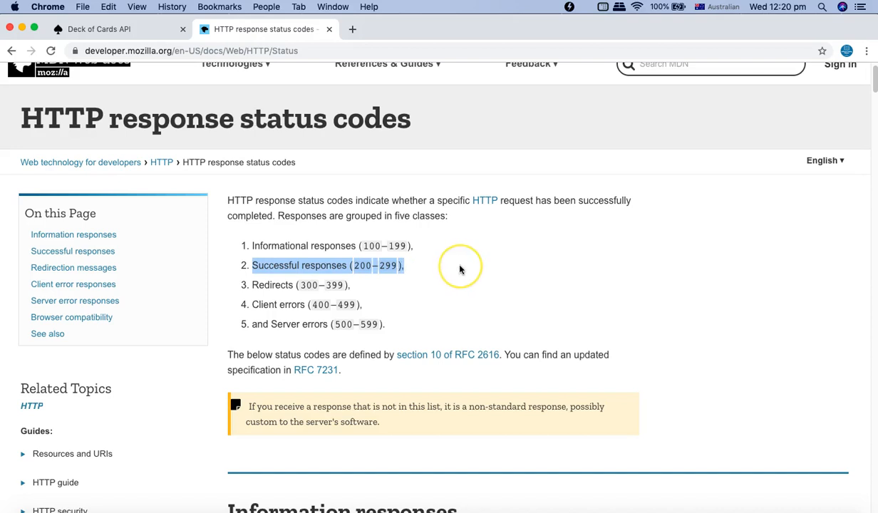
pyautogui.moveTo(460, 270)
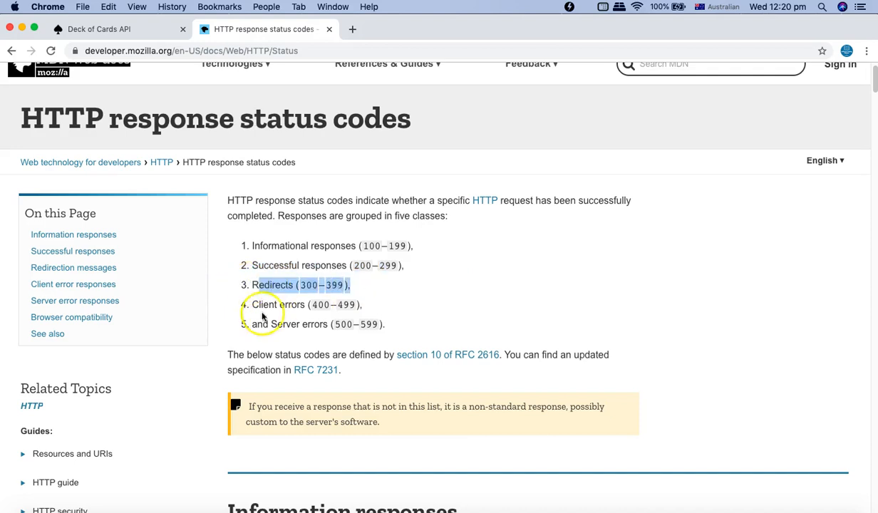
pyautogui.moveTo(340, 303)
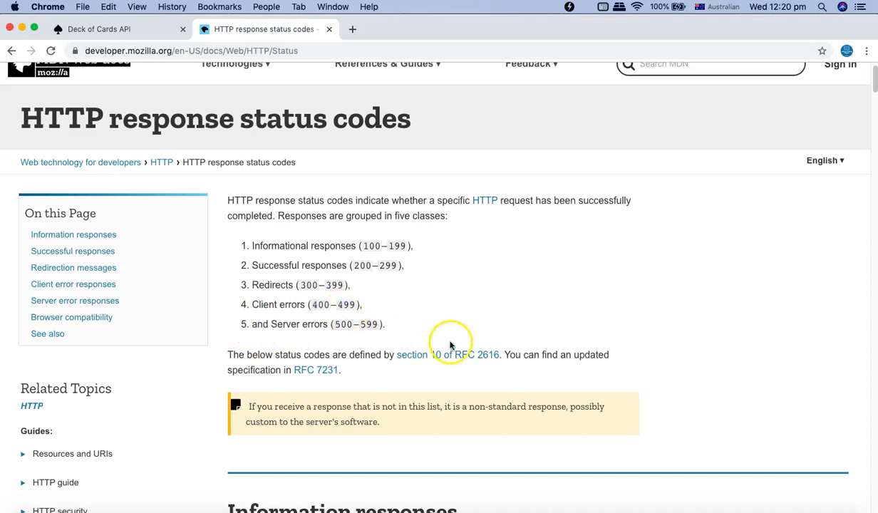
pyautogui.moveTo(443, 344)
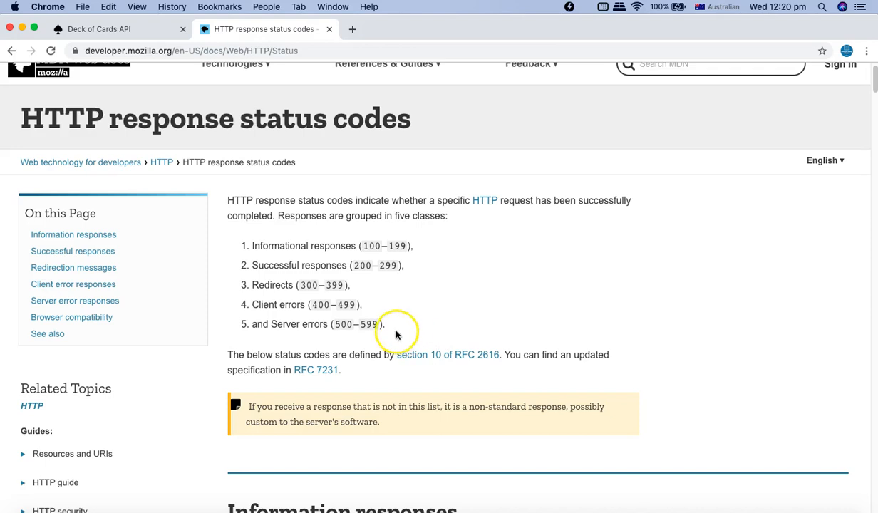
pyautogui.scroll(-3)
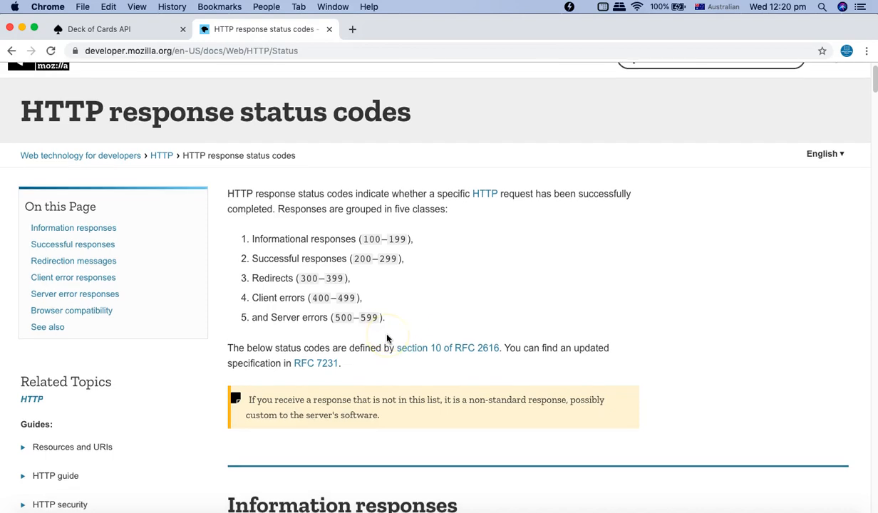
pyautogui.scroll(-3)
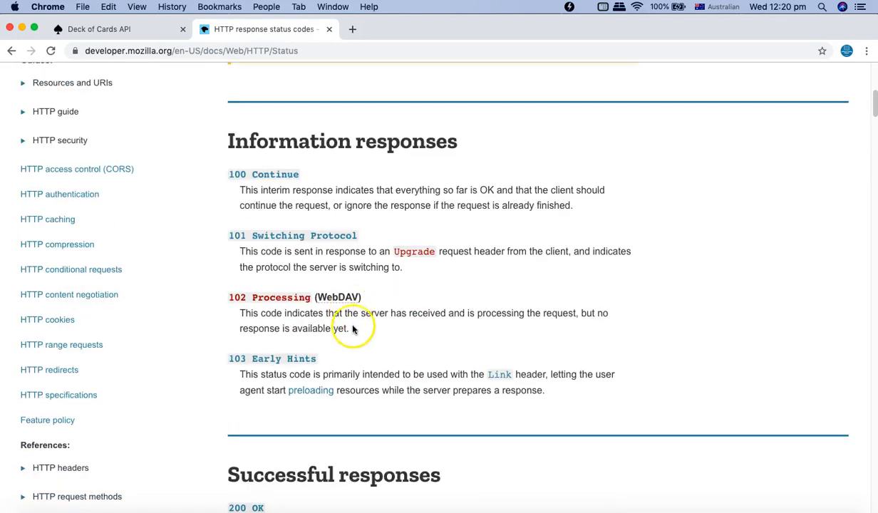
pyautogui.scroll(-3)
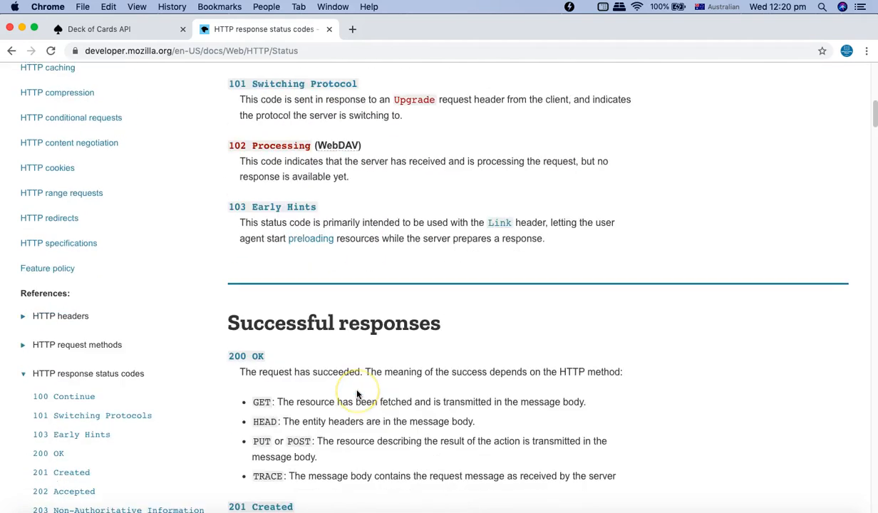
pyautogui.scroll(-3)
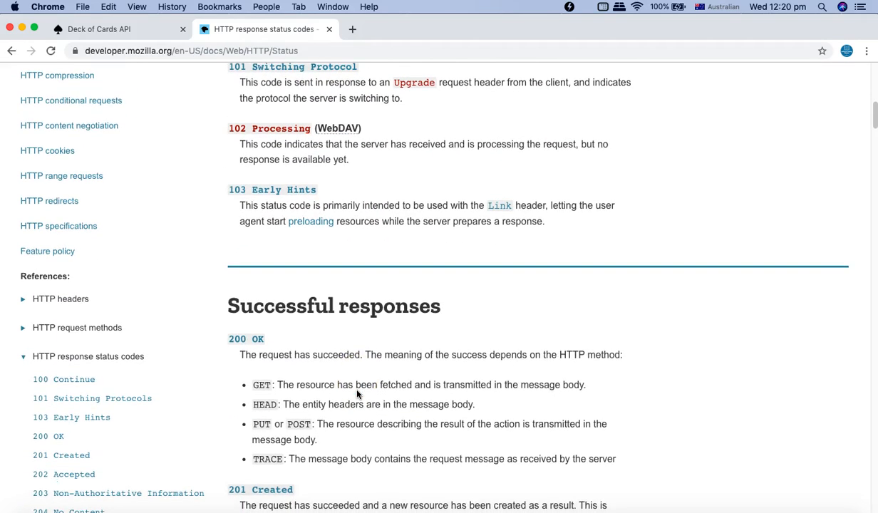
pyautogui.scroll(-3)
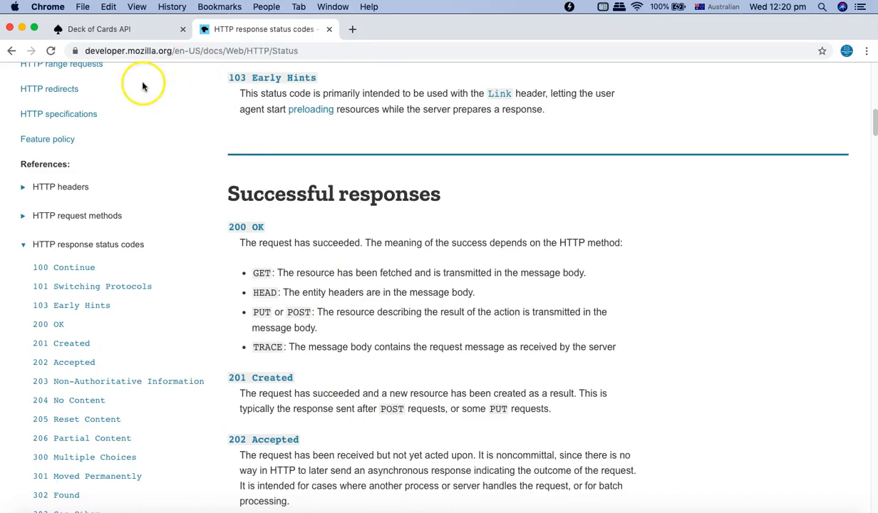
pyautogui.moveTo(99, 88)
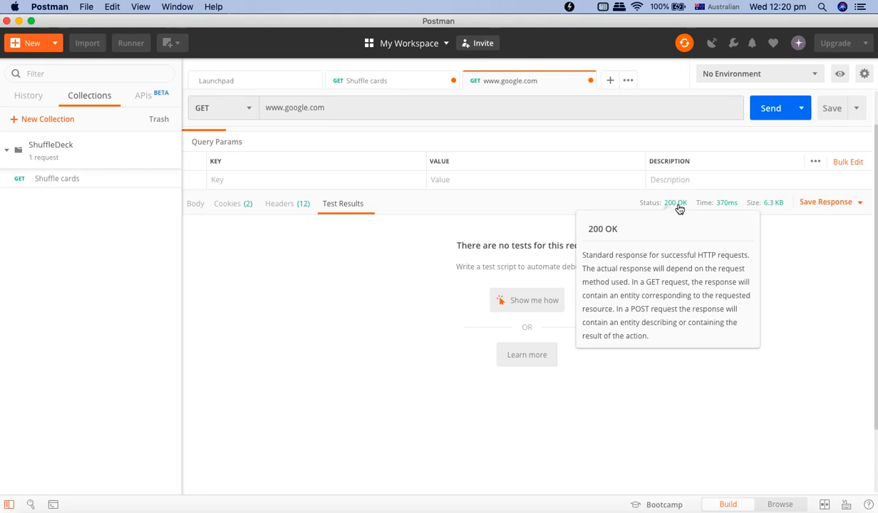
pyautogui.moveTo(728, 202)
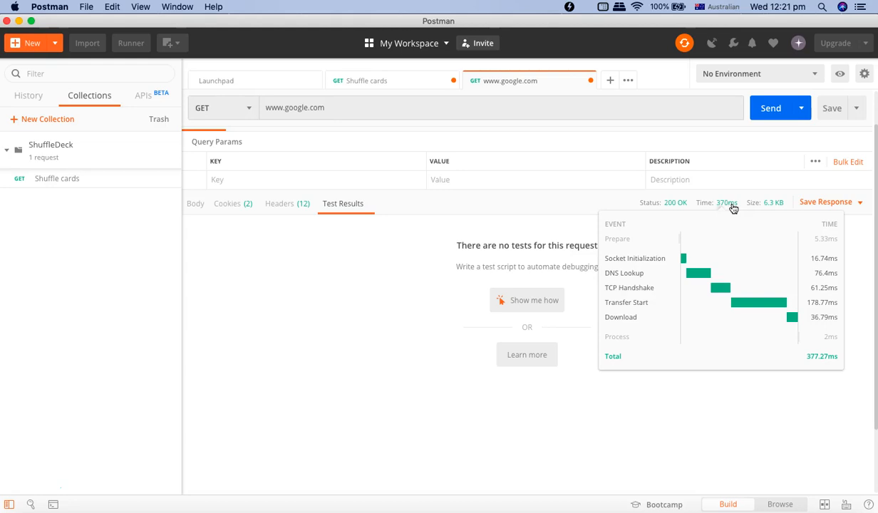
pyautogui.moveTo(704, 229)
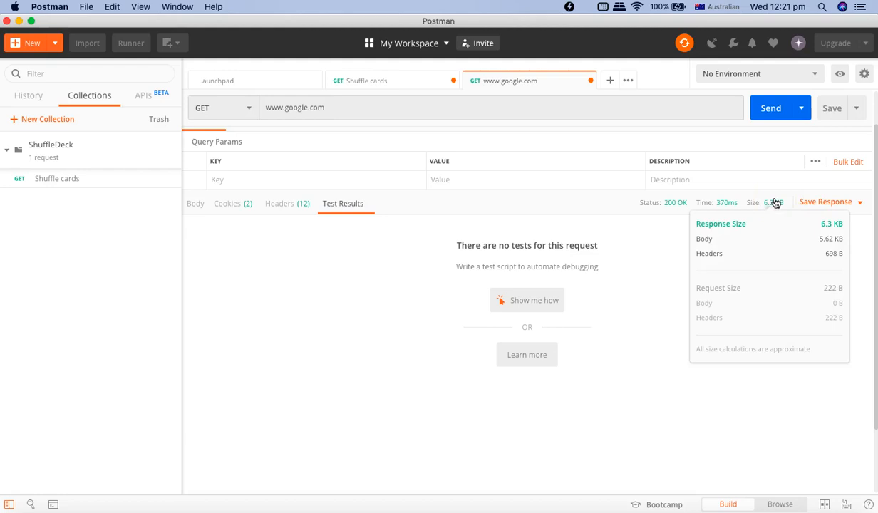
pyautogui.moveTo(840, 204)
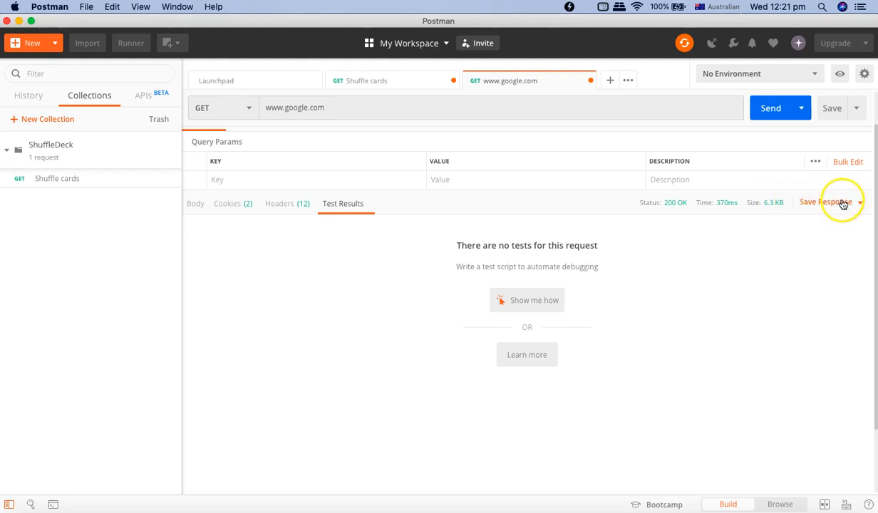
pyautogui.moveTo(857, 205)
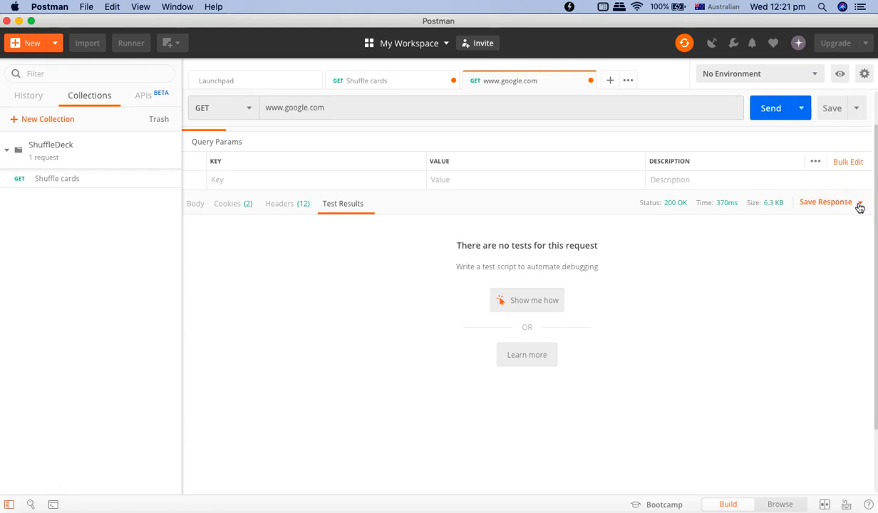
# Check the Save Response options, view the google.com body, then return to Shuffle cards
pyautogui.click(866, 205)
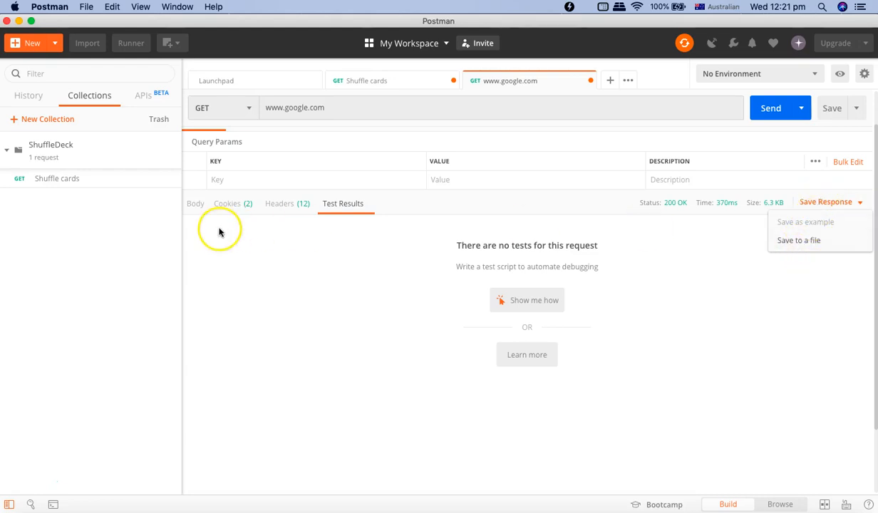
pyautogui.click(196, 203)
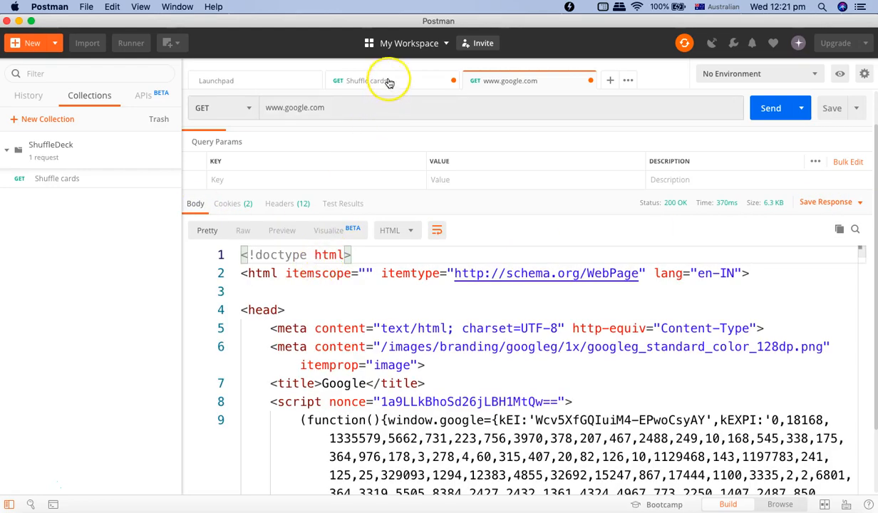
pyautogui.click(368, 79)
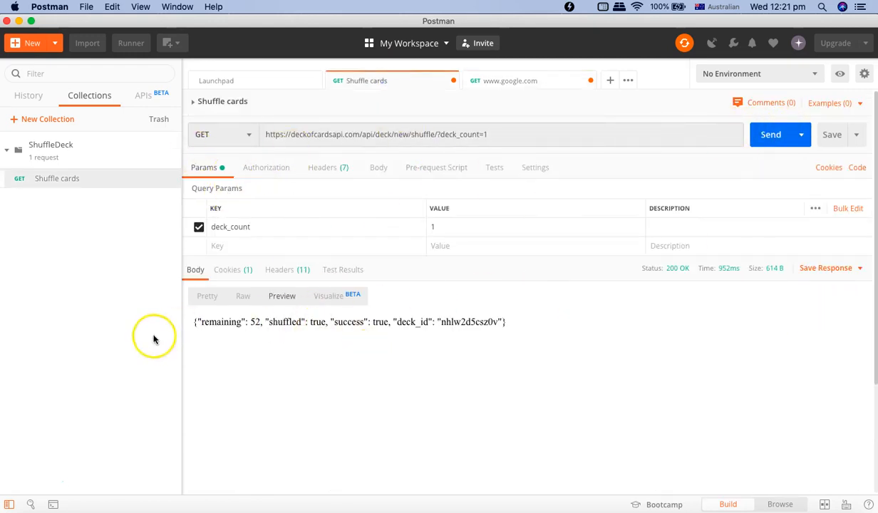
# Start saving the shuffle response to response.json in Documents, then cancel
pyautogui.click(208, 296)
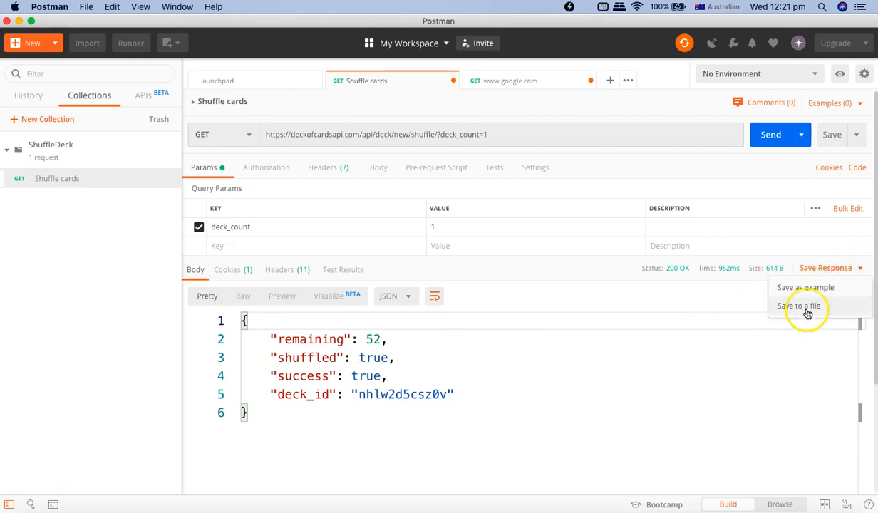
pyautogui.click(798, 305)
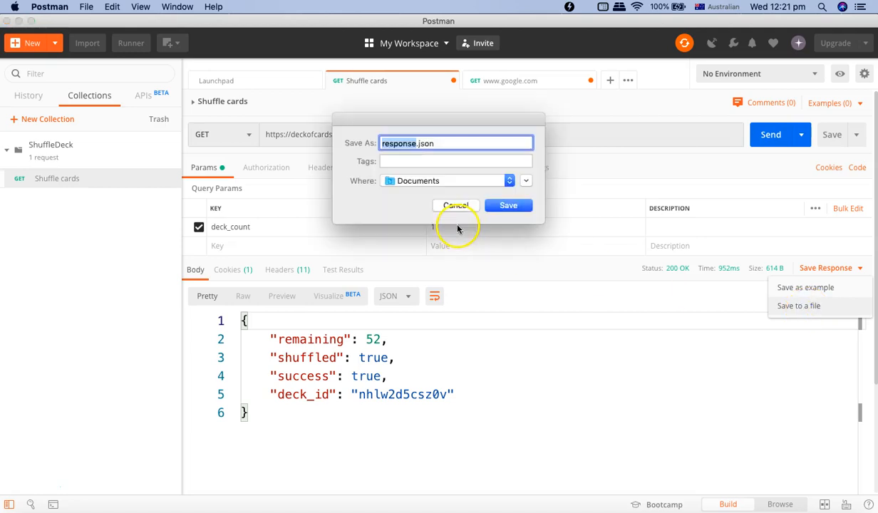
pyautogui.moveTo(417, 181)
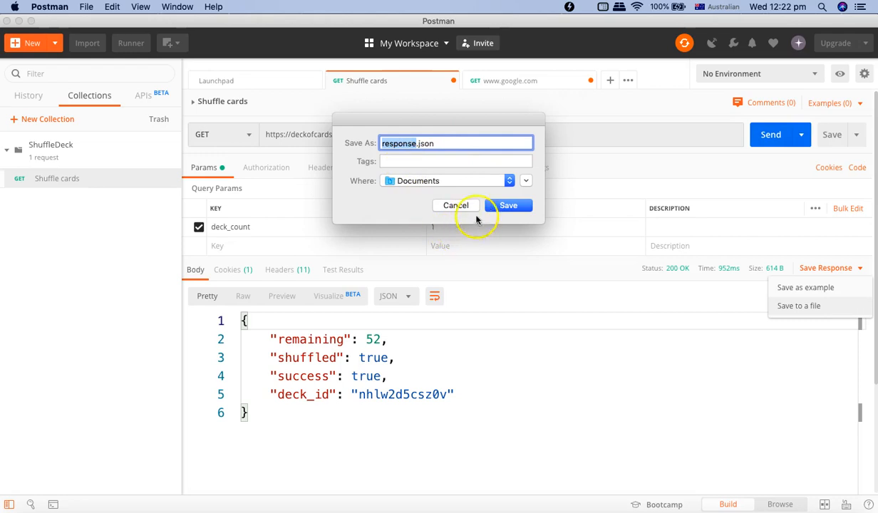
pyautogui.moveTo(403, 199)
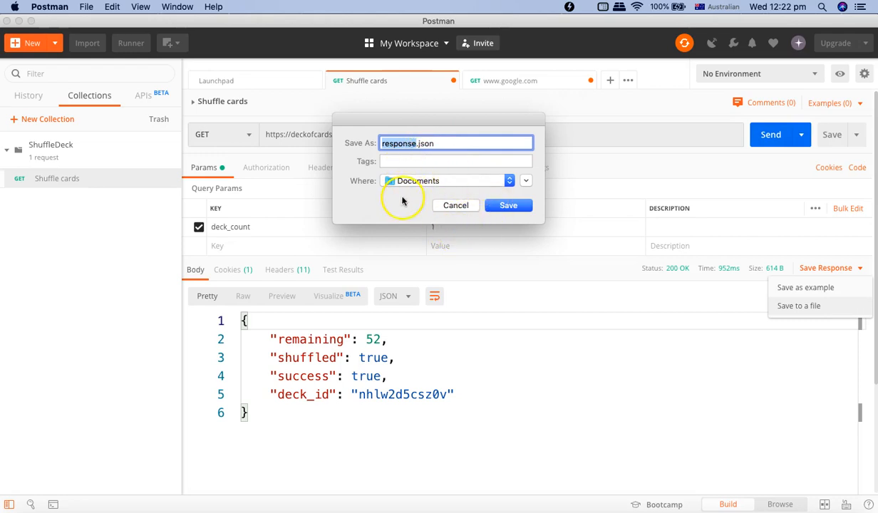
pyautogui.click(455, 205)
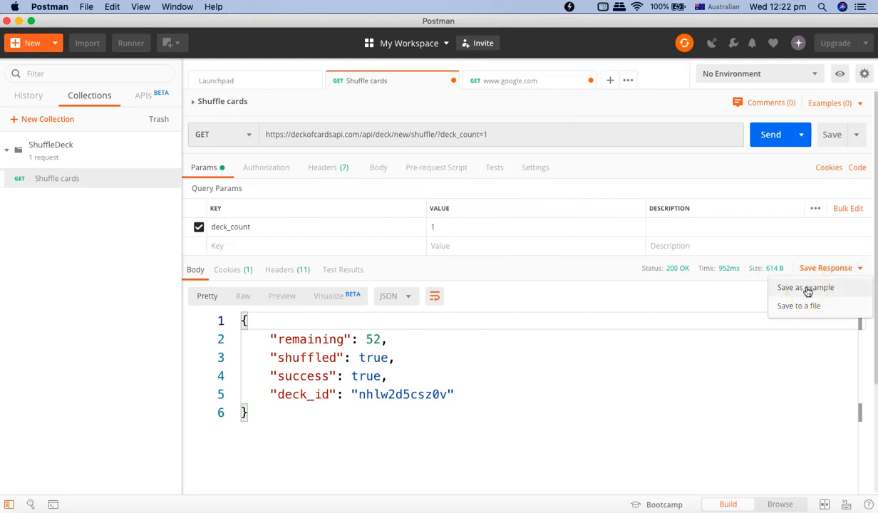
# Save the shuffle response as the example 'Shuffle cards' and return to the request
pyautogui.click(804, 288)
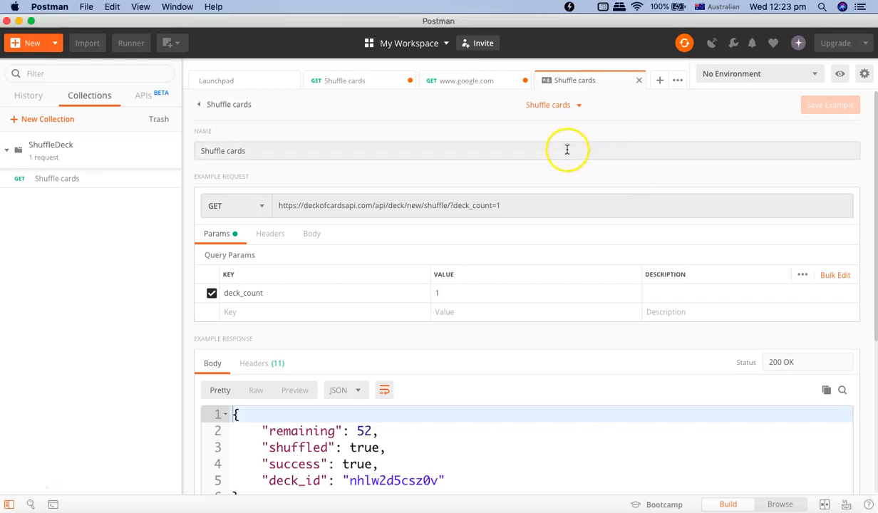
pyautogui.moveTo(369, 87)
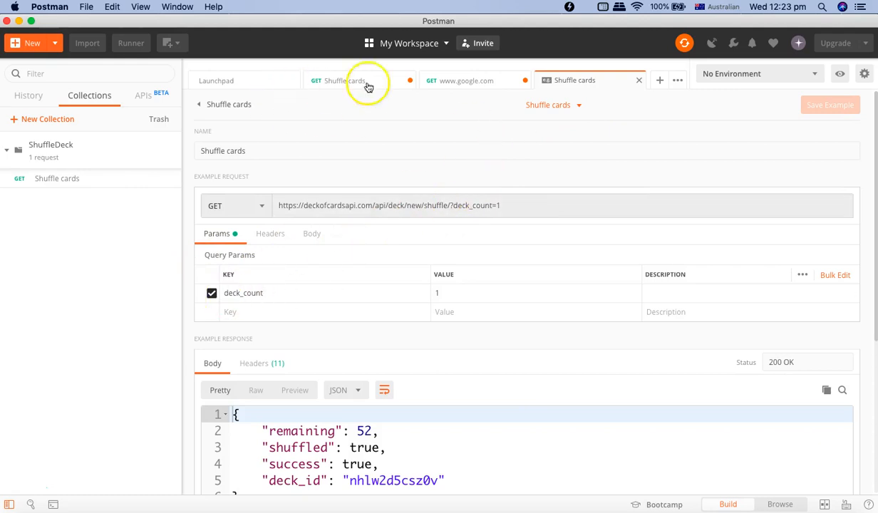
pyautogui.click(346, 80)
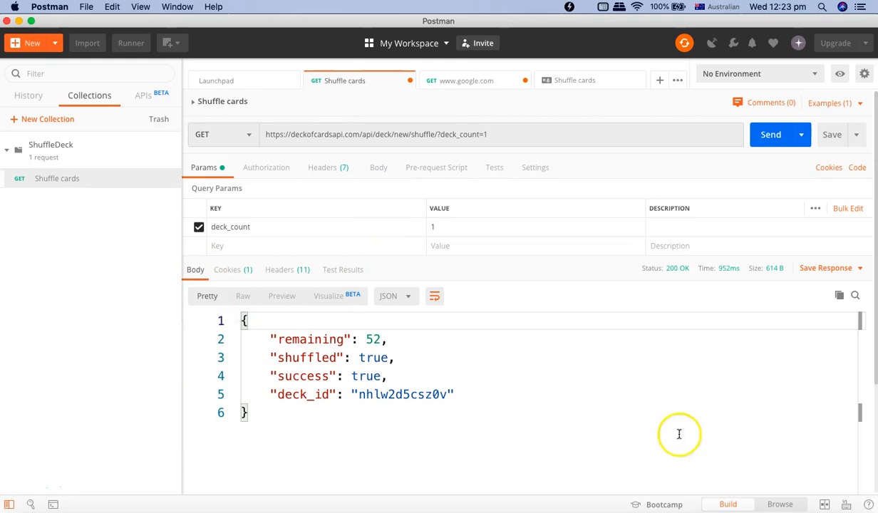
pyautogui.moveTo(872, 272)
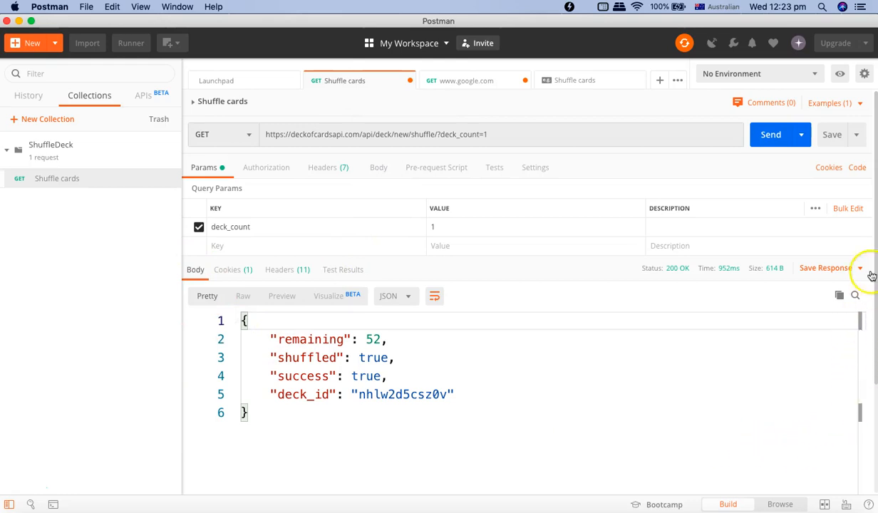